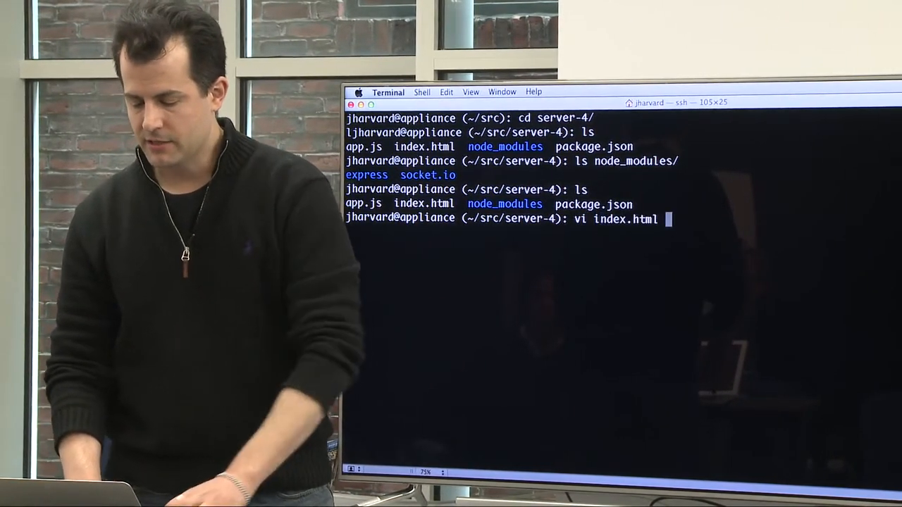
# Run vi index.html to edit the chat page in the server-4 directory.
pyautogui.press('Return')
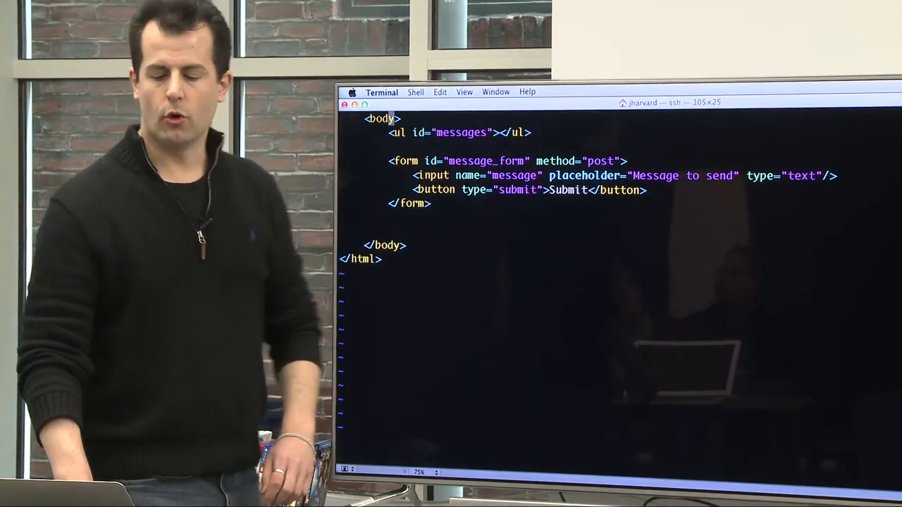
pyautogui.scroll(3)
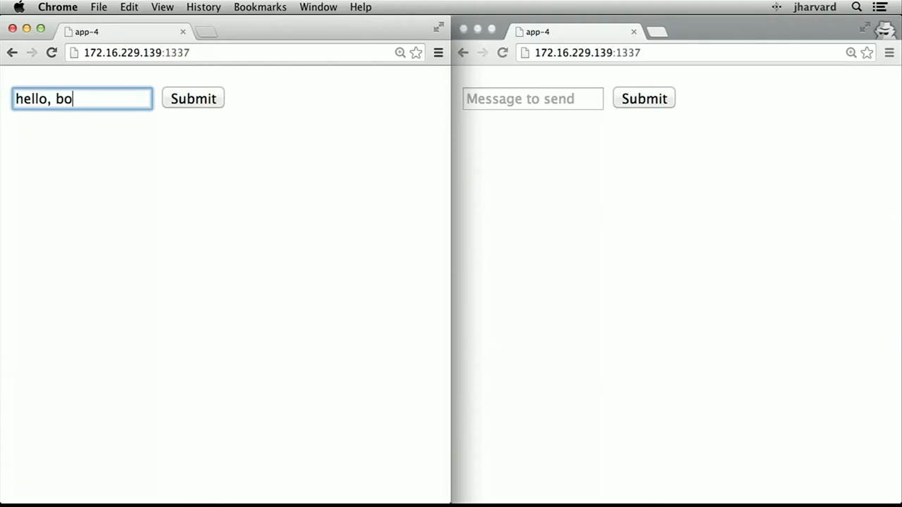
# Submit 'hello, bob' from the left window, then focus the right window's message field.
pyautogui.click(193, 98)
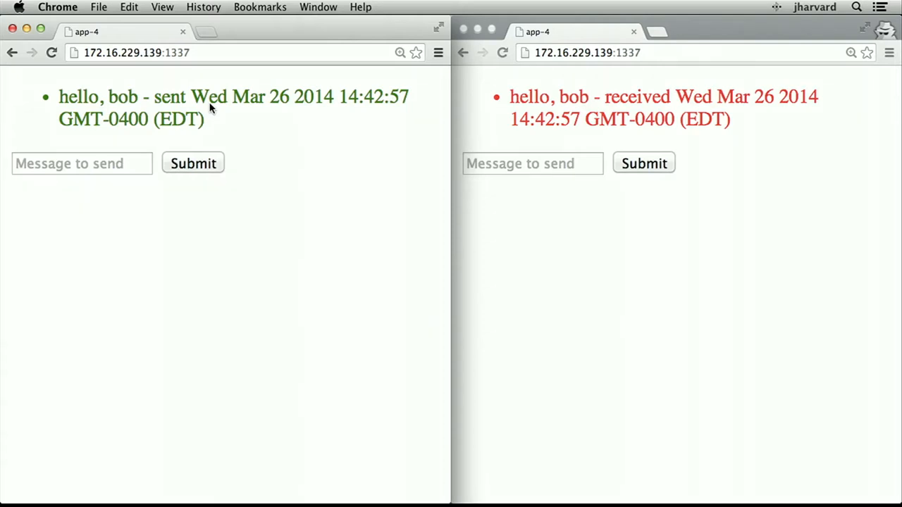
pyautogui.click(532, 163)
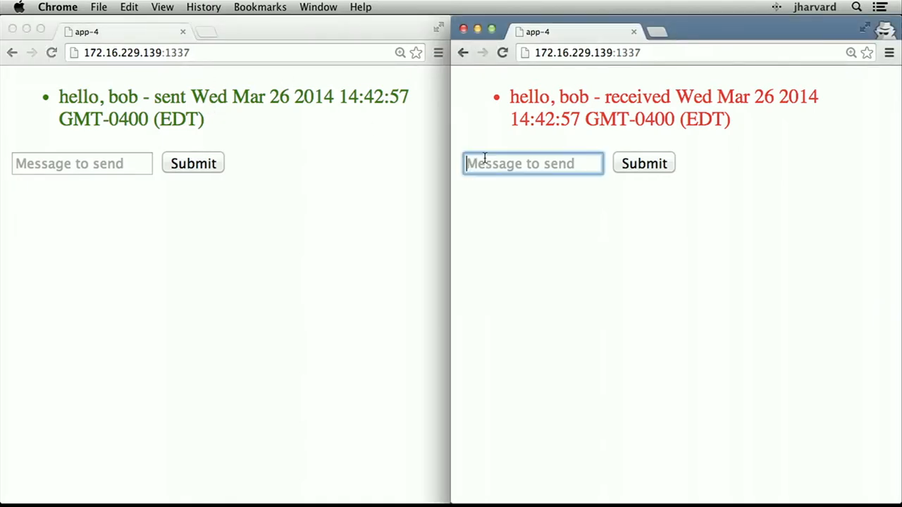